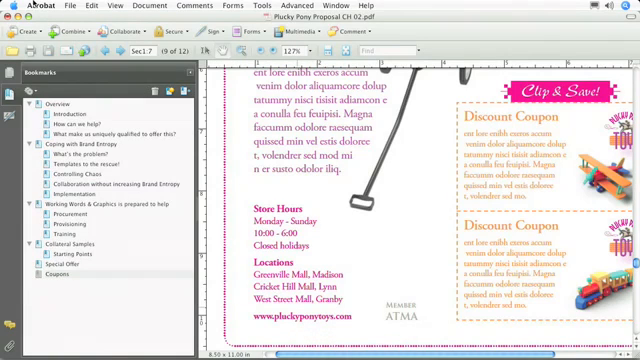
- Enable 'Create links from URLs' in the General preferences
left_click(24, 4)
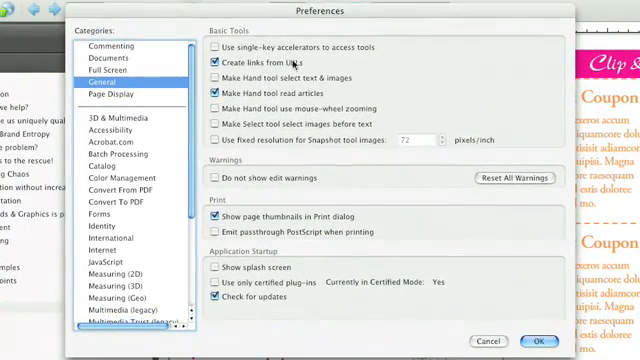
mouse_move(320, 62)
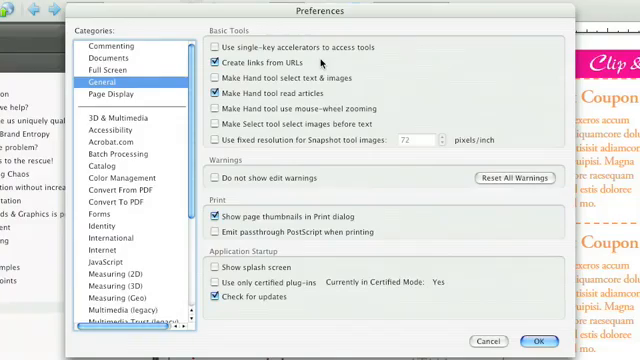
- Close Preferences, then find 'working words' in the proposal and jump to its next match
left_click(538, 340)
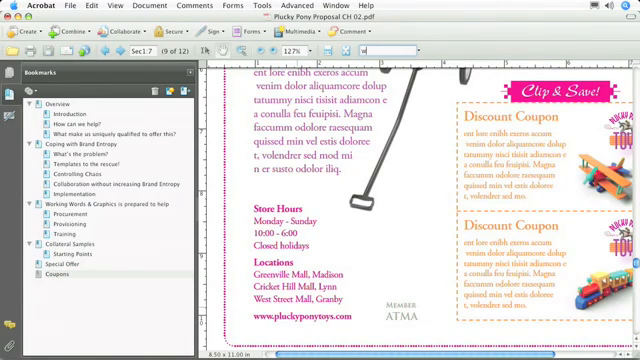
type("working w")
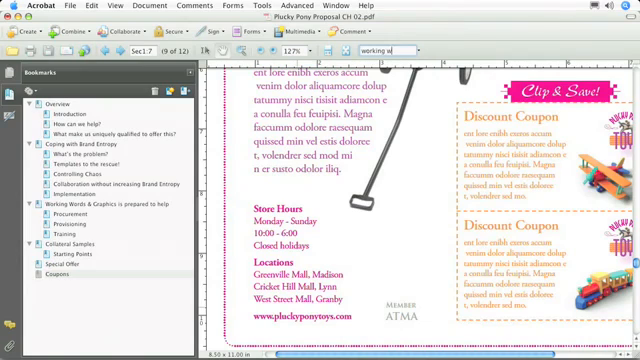
type("ords")
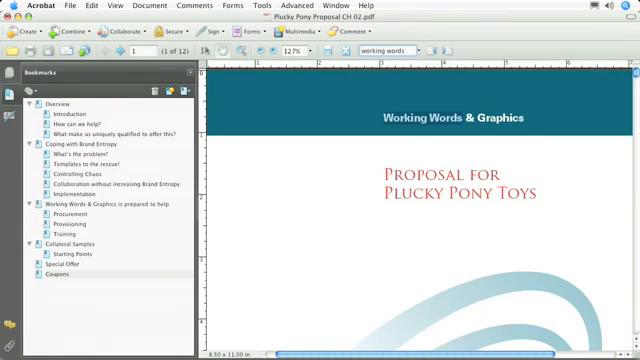
left_click(452, 48)
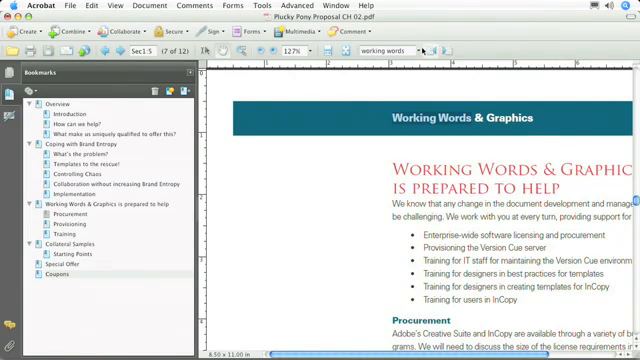
- Run an Advanced Search for 'Provisioning' with Whole words only and Case-Sensitive on
left_click(416, 48)
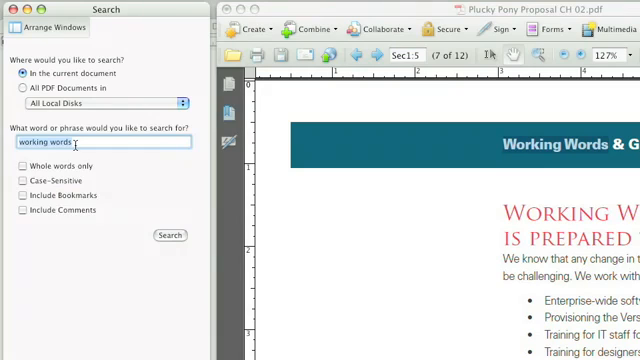
type("Provisioning")
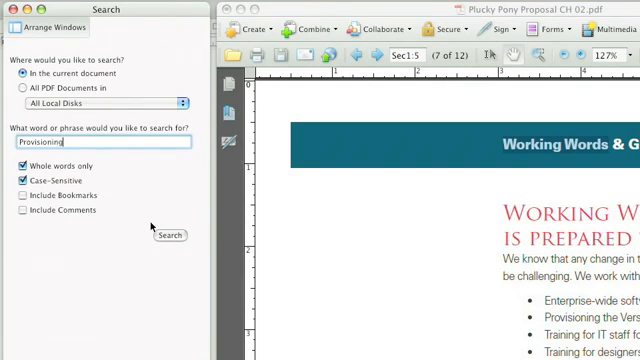
left_click(170, 236)
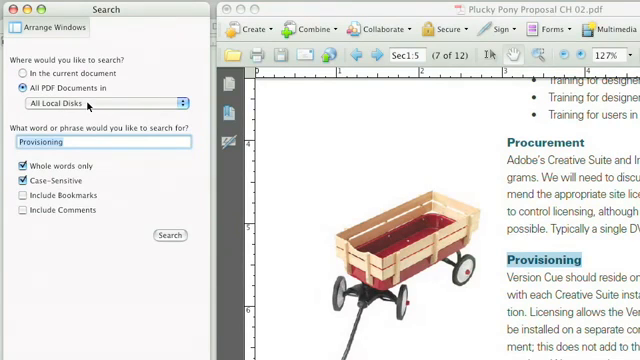
- Search all PDFs in the Chapter 02 folder and expand the proposal's Provisioning matches
left_click(100, 104)
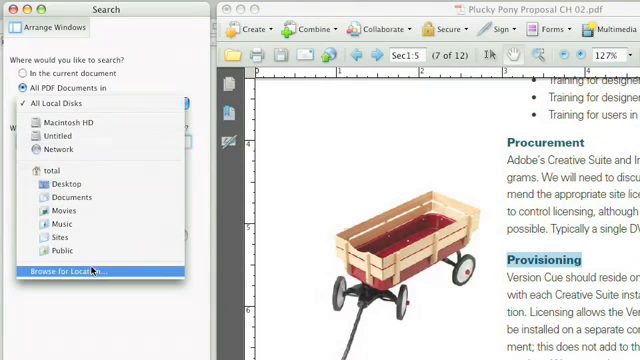
left_click(84, 270)
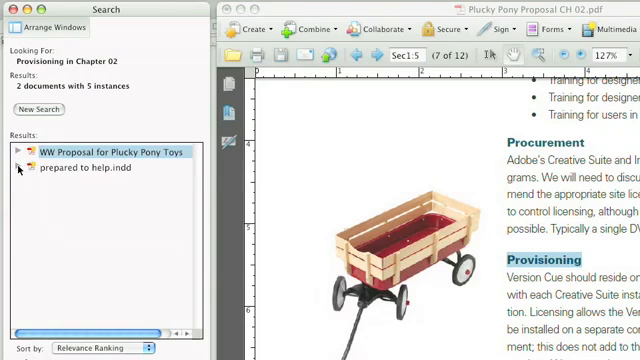
left_click(14, 152)
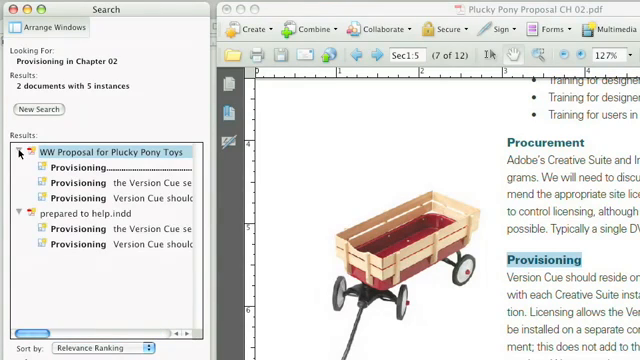